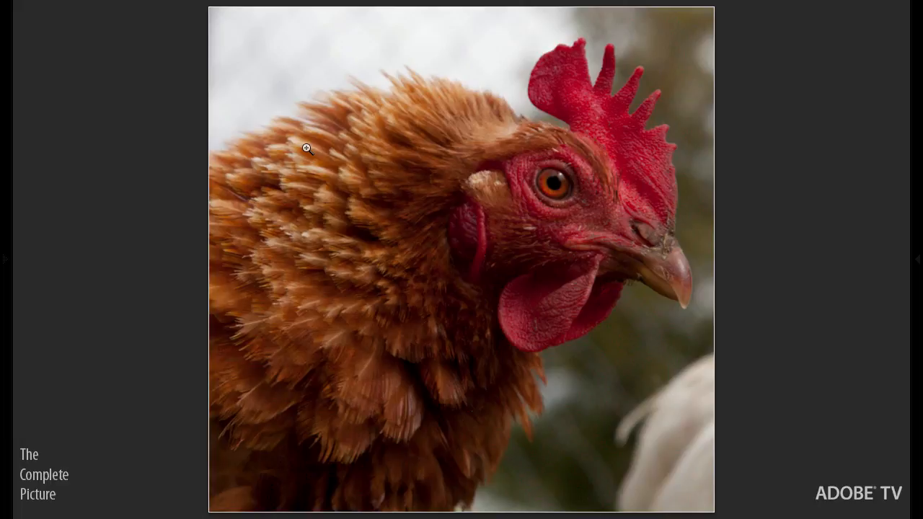
Switch to the Art History Brush from the History Brush flyout, keeping the Tight Short style.
{"action": "left_click", "coordinate": [307, 149]}
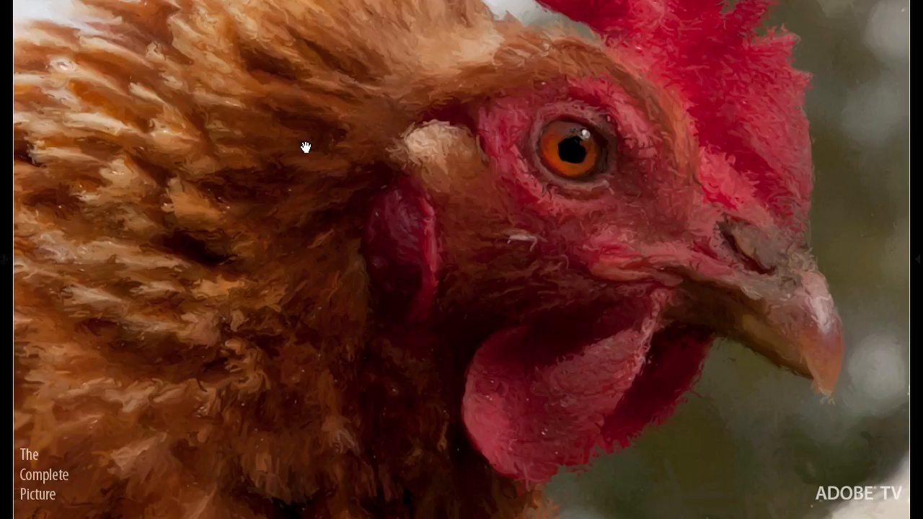
{"action": "left_click", "coordinate": [306, 147]}
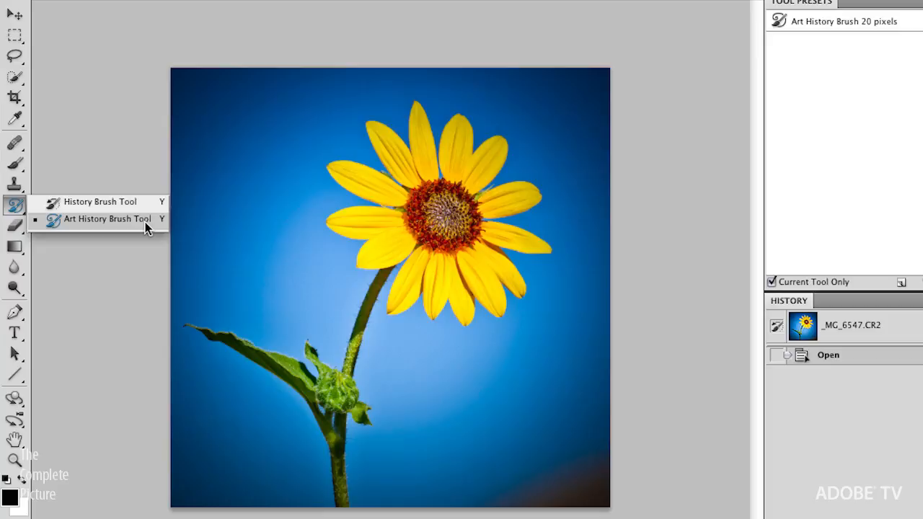
{"action": "left_click", "coordinate": [106, 219]}
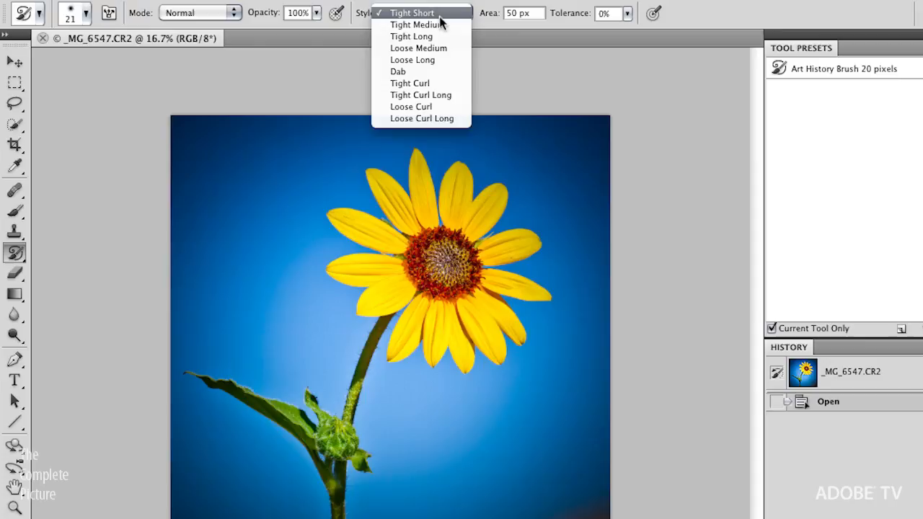
{"action": "mouse_move", "coordinate": [437, 95]}
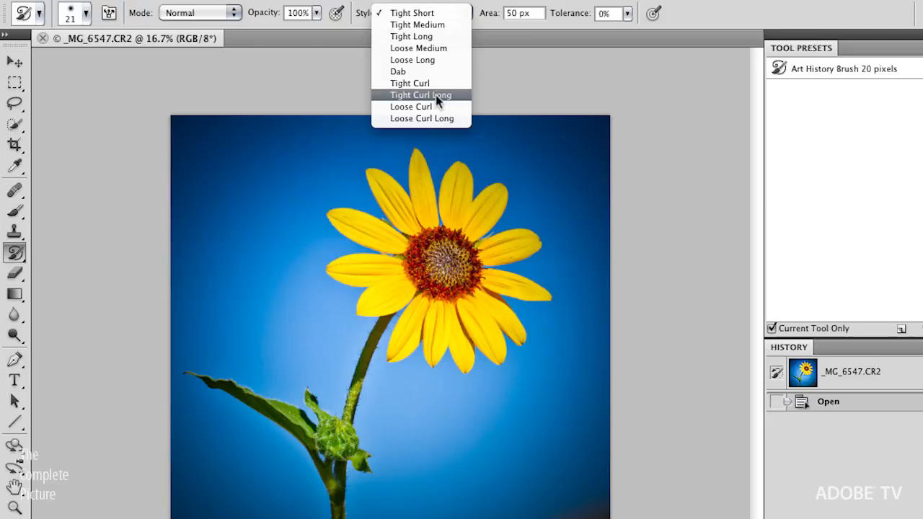
{"action": "mouse_move", "coordinate": [407, 72]}
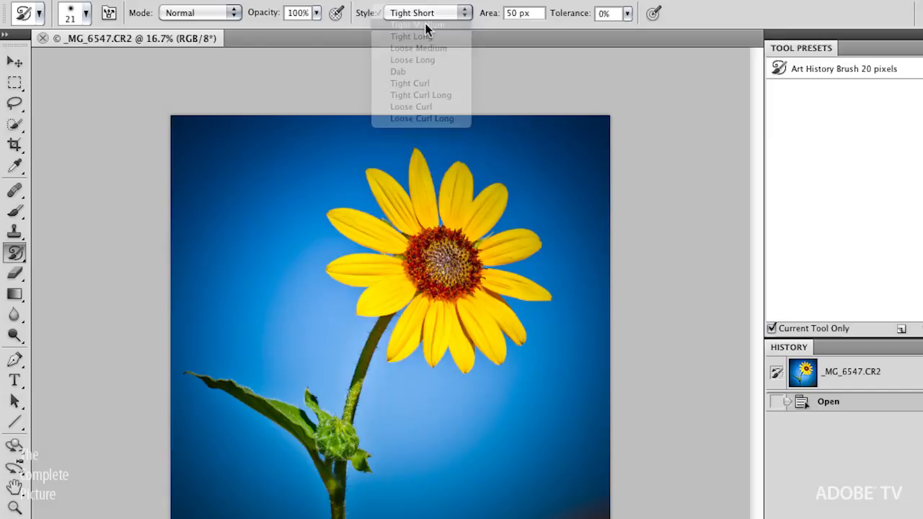
Paint Tight Medium strokes with a 9 px brush over the sunflower's centre and petals.
{"action": "left_click", "coordinate": [425, 25]}
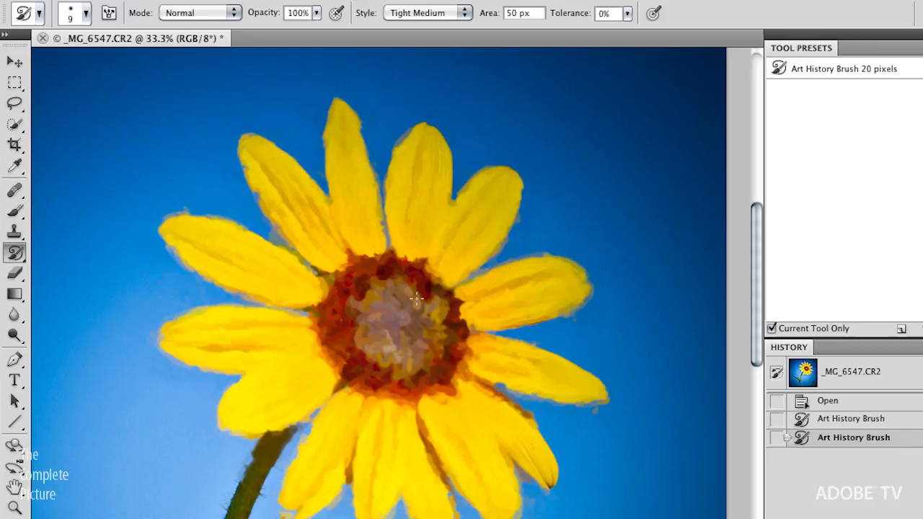
{"action": "left_click_drag", "start_coordinate": [404, 303], "coordinate": [461, 343]}
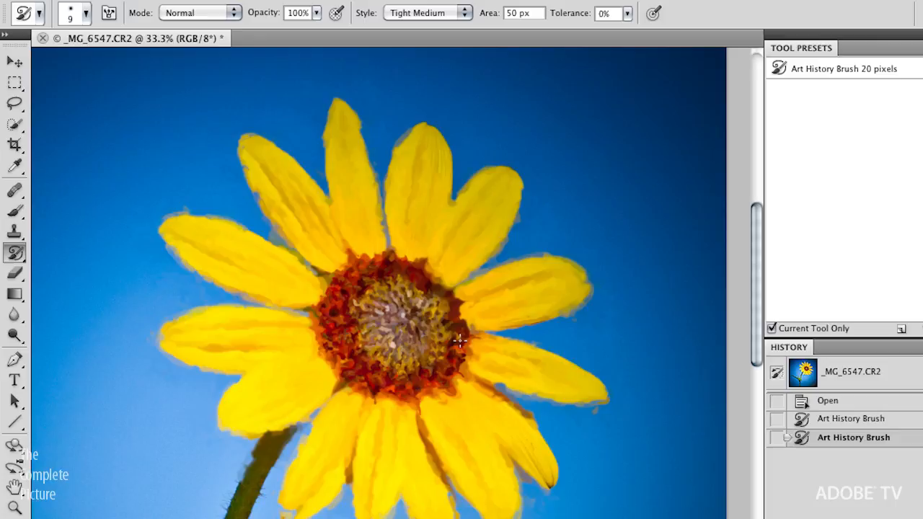
{"action": "left_click_drag", "start_coordinate": [458, 343], "coordinate": [405, 372]}
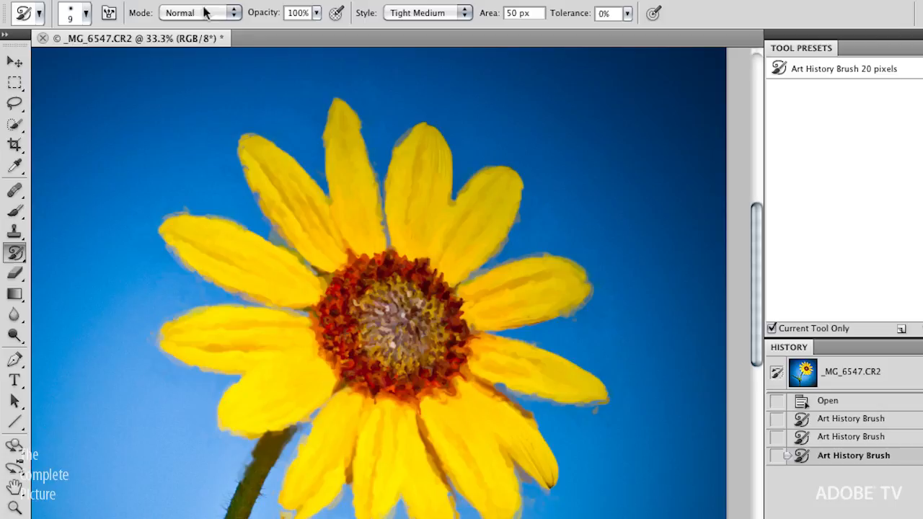
{"action": "mouse_move", "coordinate": [208, 11]}
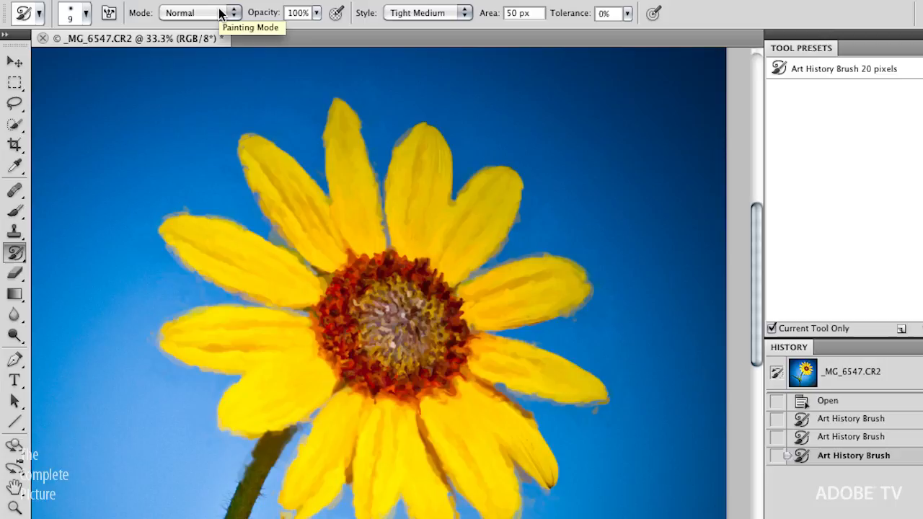
{"action": "mouse_move", "coordinate": [501, 24]}
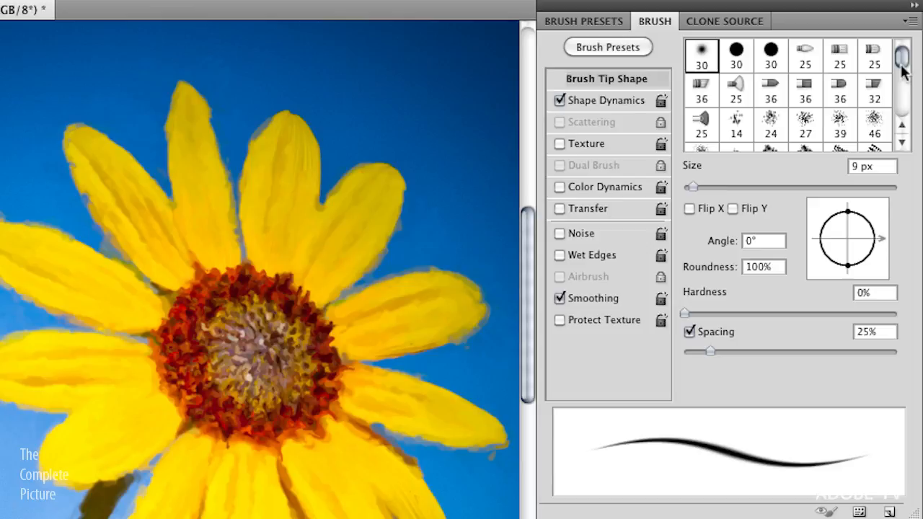
{"action": "left_click", "coordinate": [839, 114]}
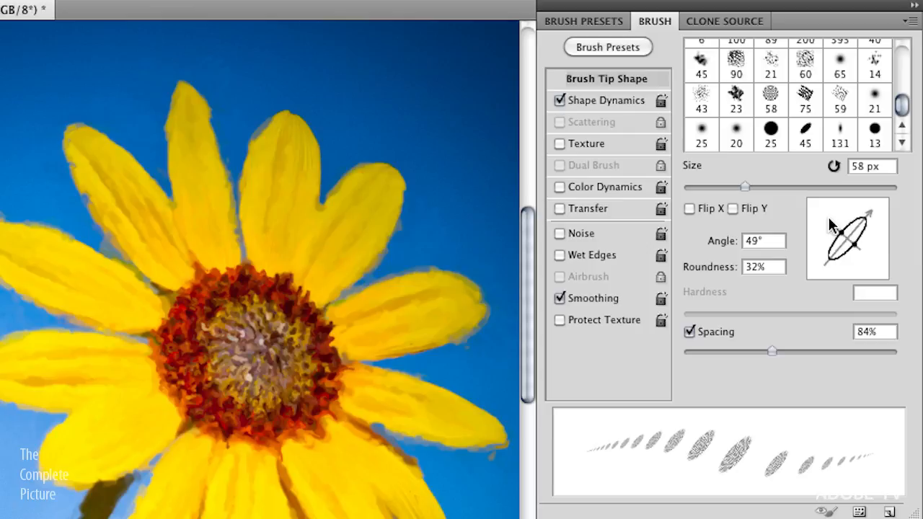
{"action": "mouse_move", "coordinate": [783, 228]}
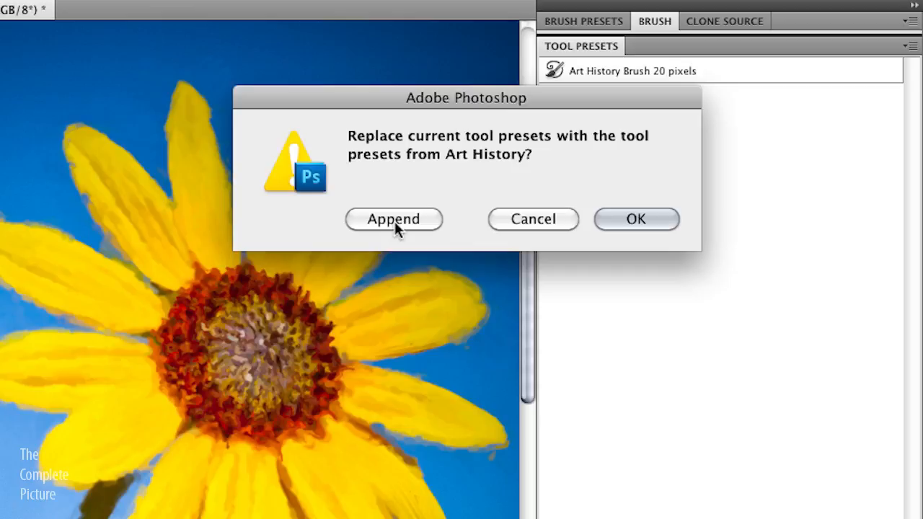
Append the Art History presets (Impressionist, Oil Sketch, Pointillism) to the Tool Presets list.
{"action": "left_click", "coordinate": [393, 220]}
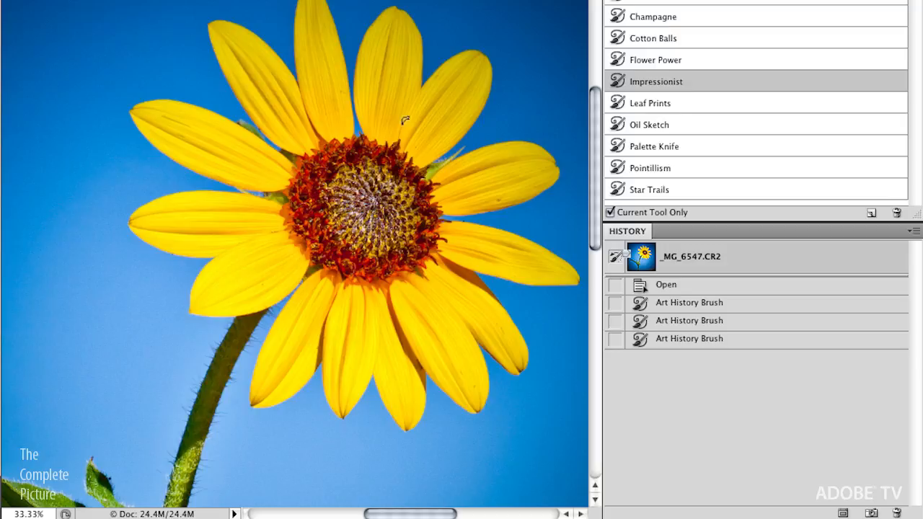
Paint Impressionist preset strokes over the flower's centre, then add a new empty layer.
{"action": "left_click_drag", "start_coordinate": [404, 122], "coordinate": [310, 180]}
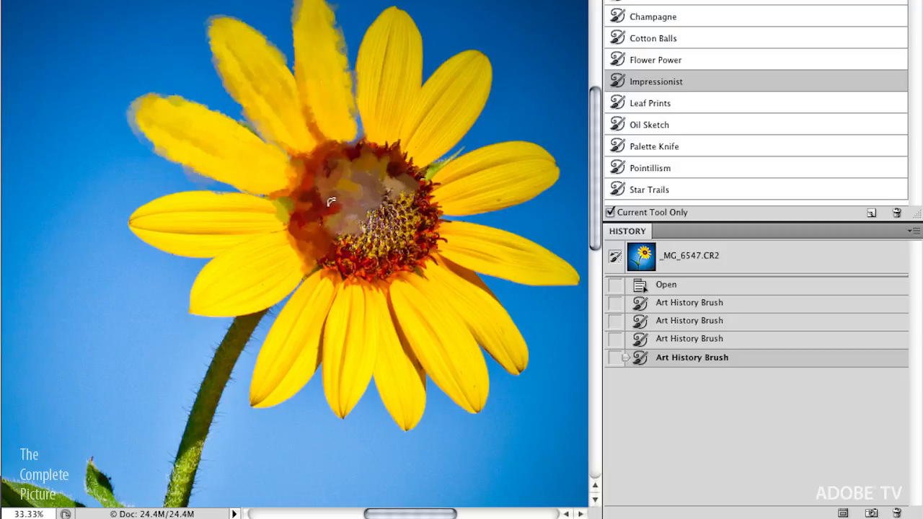
{"action": "left_click", "coordinate": [647, 124]}
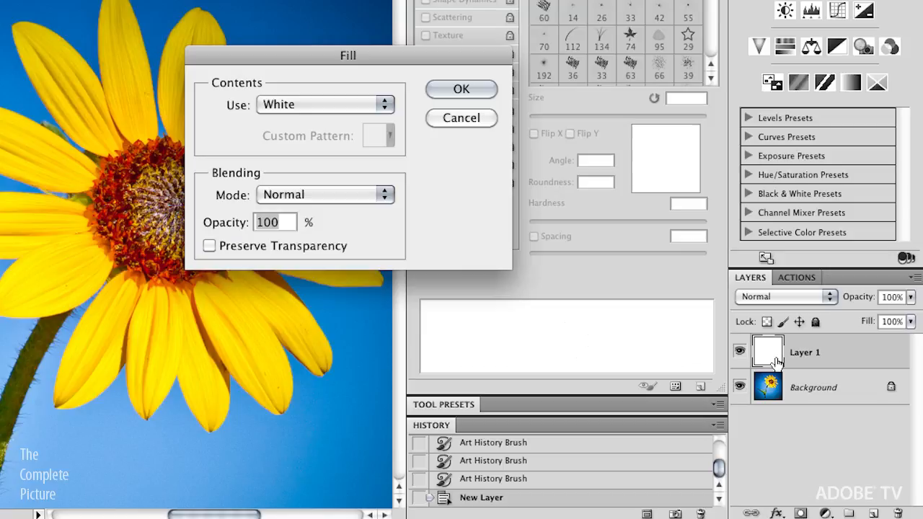
Fill the new layer with white and lower its opacity to 85%.
{"action": "left_click", "coordinate": [461, 89]}
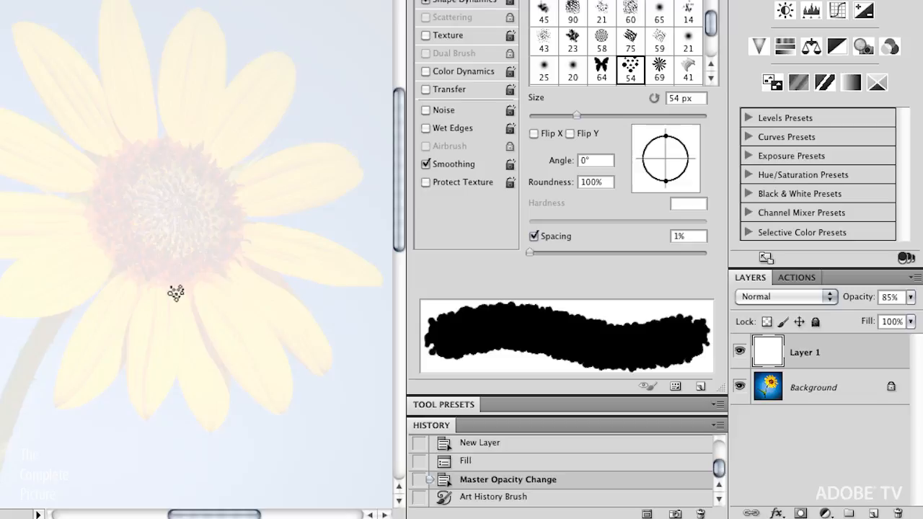
{"action": "left_click", "coordinate": [441, 403]}
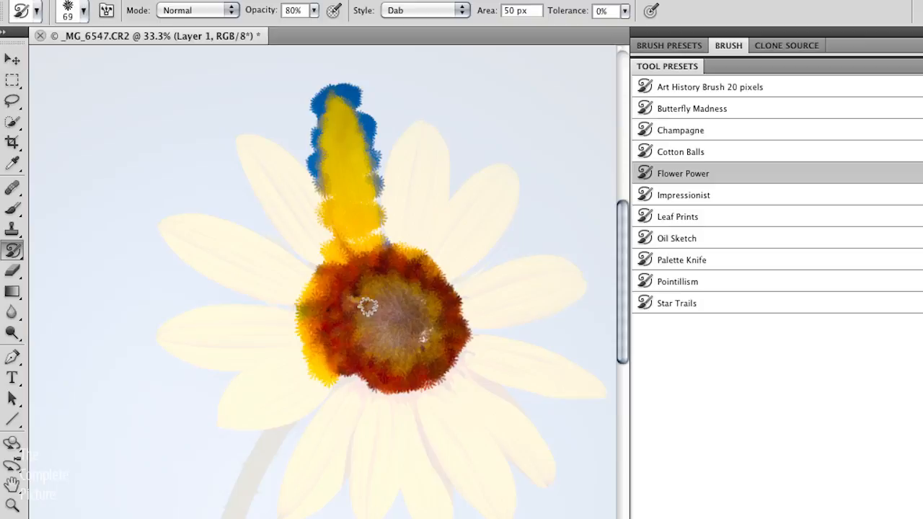
Paint the sunflower's left and upper petals with the Palette Knife preset on the white layer.
{"action": "left_click", "coordinate": [680, 260]}
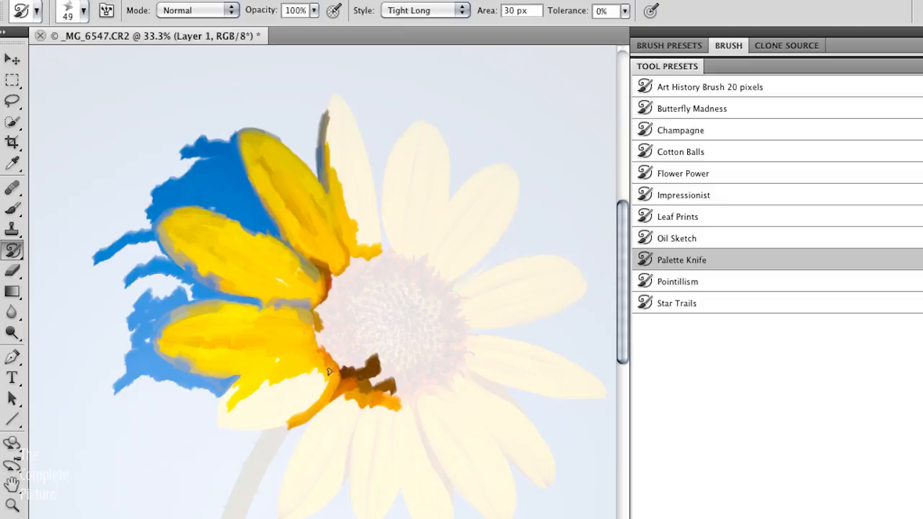
{"action": "left_click_drag", "start_coordinate": [328, 372], "coordinate": [345, 474]}
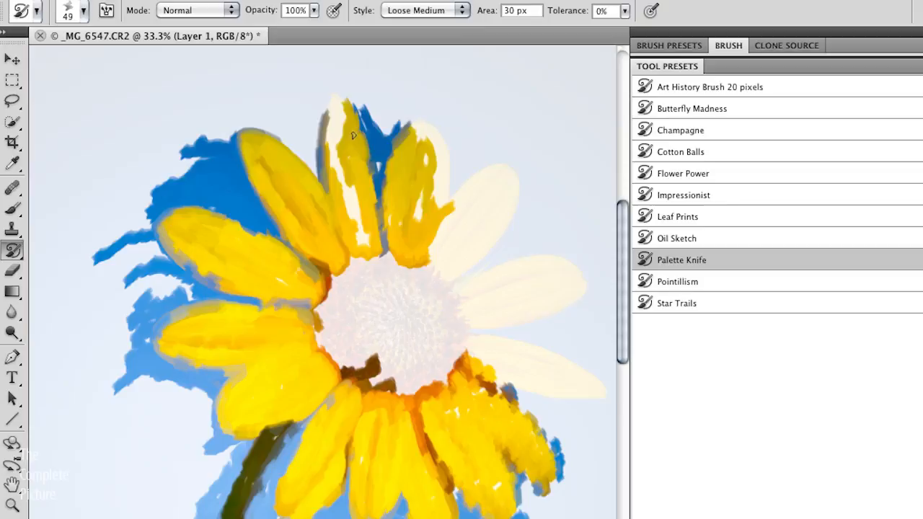
{"action": "left_click_drag", "start_coordinate": [353, 136], "coordinate": [439, 248]}
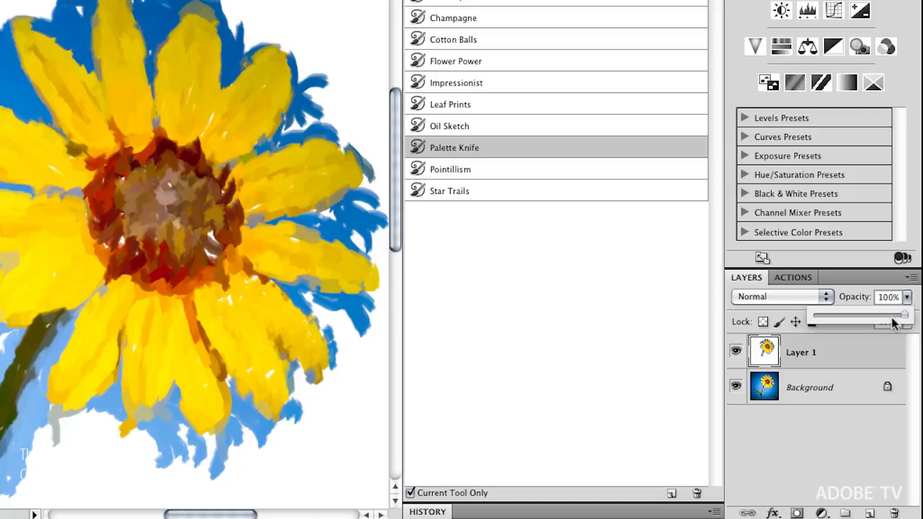
Set Layer 1 to 100% opacity and Multiply blend mode.
{"action": "left_click", "coordinate": [767, 297]}
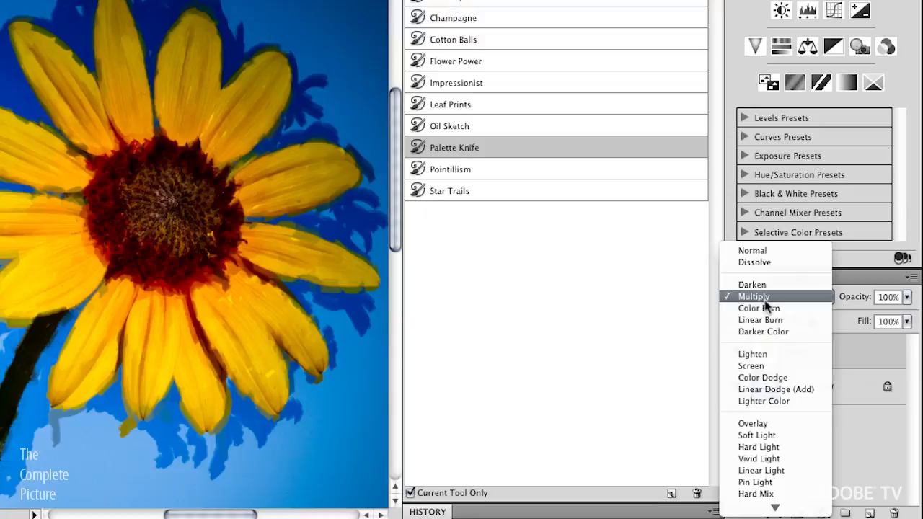
{"action": "left_click", "coordinate": [749, 366]}
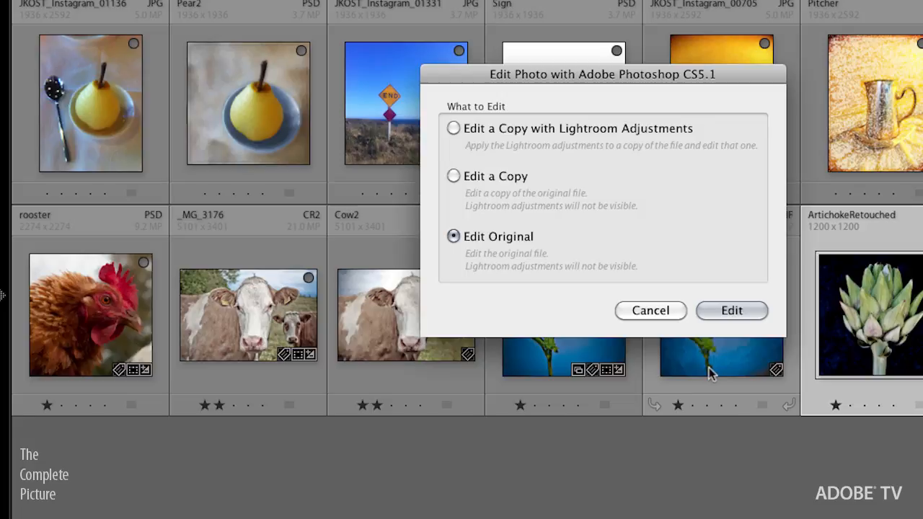
Send the original artichoke photo from Lightroom to Photoshop CS5.1 for editing.
{"action": "left_click", "coordinate": [733, 311]}
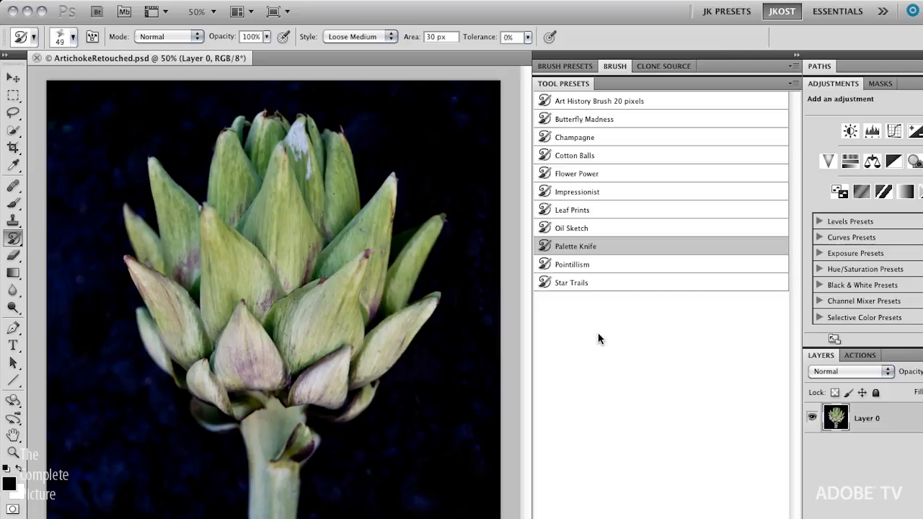
{"action": "mouse_move", "coordinate": [341, 389]}
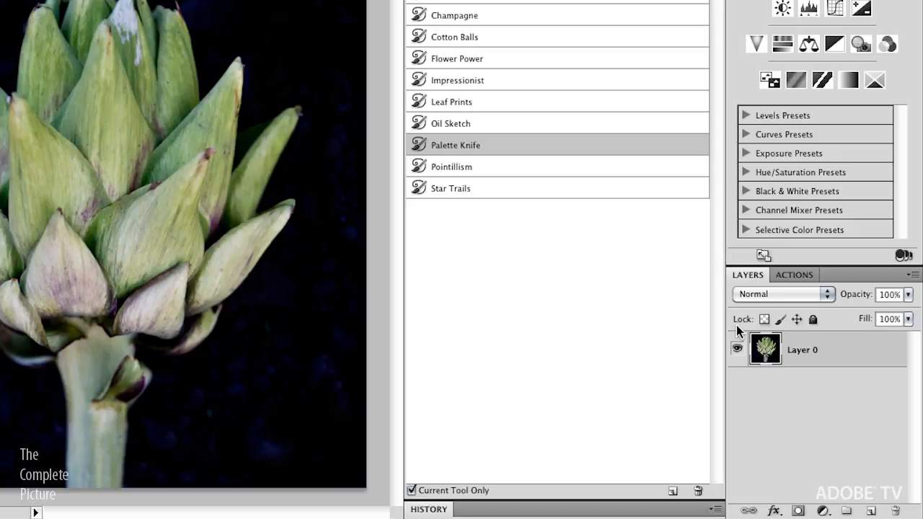
{"action": "mouse_move", "coordinate": [856, 501]}
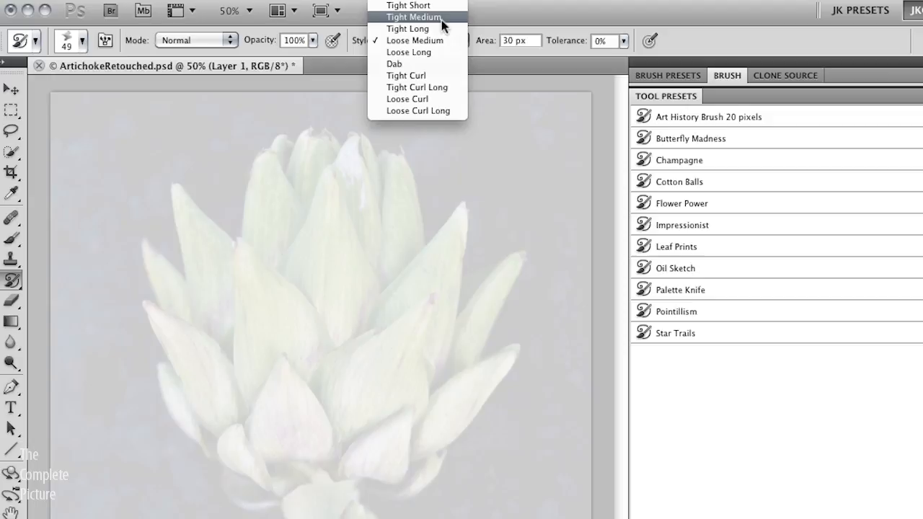
Trace the artichoke's leaves on Layer 1 with Tight Short Art History Brush strokes.
{"action": "left_click", "coordinate": [417, 17]}
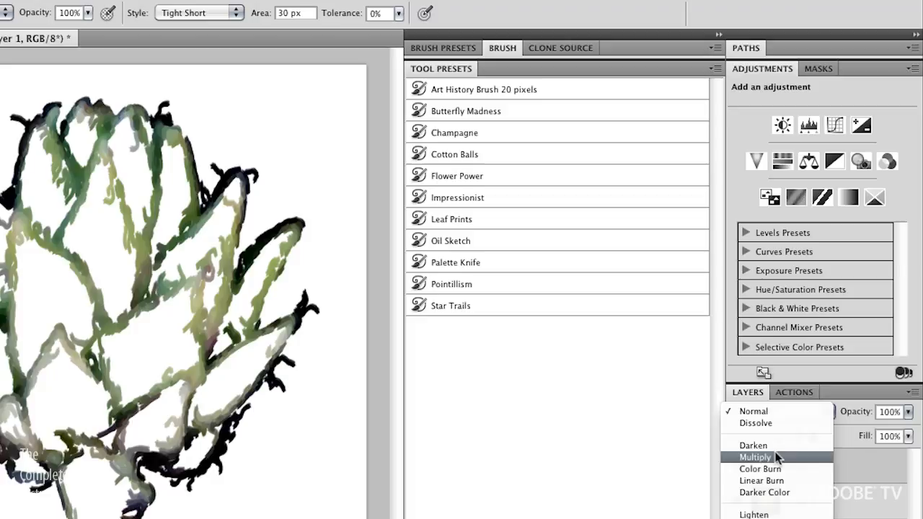
Set the traced stroke layer's blend mode to Multiply.
{"action": "left_click", "coordinate": [761, 456]}
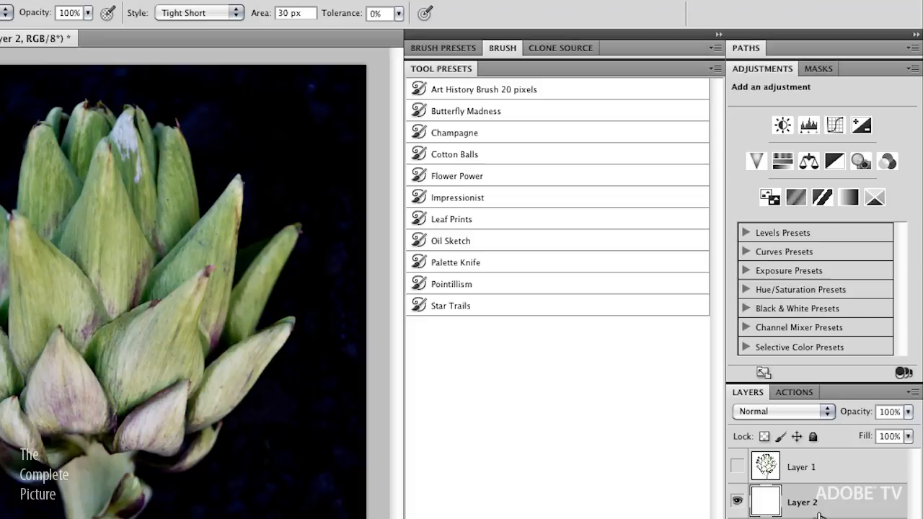
{"action": "mouse_move", "coordinate": [822, 518]}
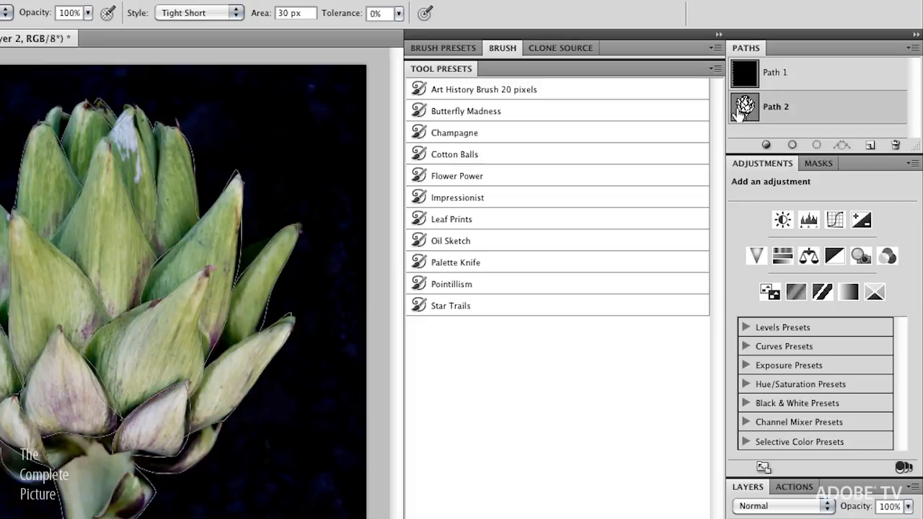
Make the striped Path 1 active in the Paths panel over the white layer.
{"action": "left_click", "coordinate": [782, 72]}
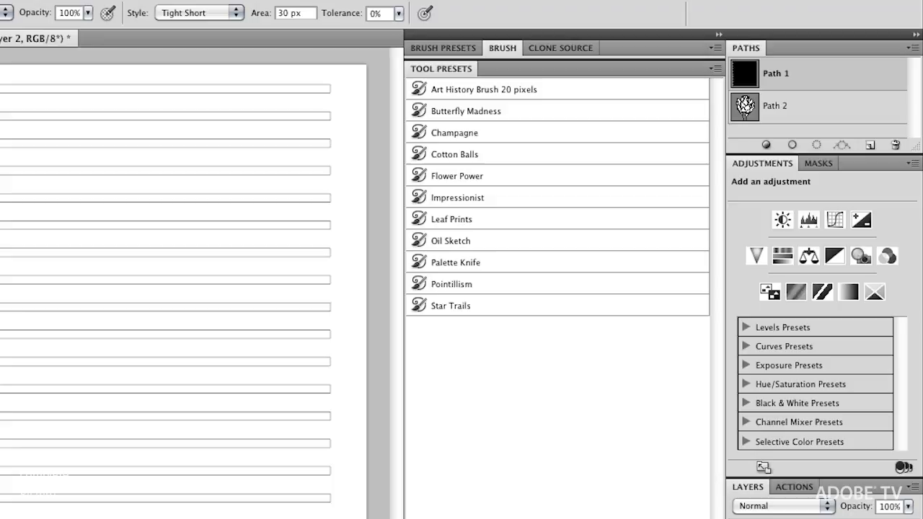
{"action": "mouse_move", "coordinate": [676, 279]}
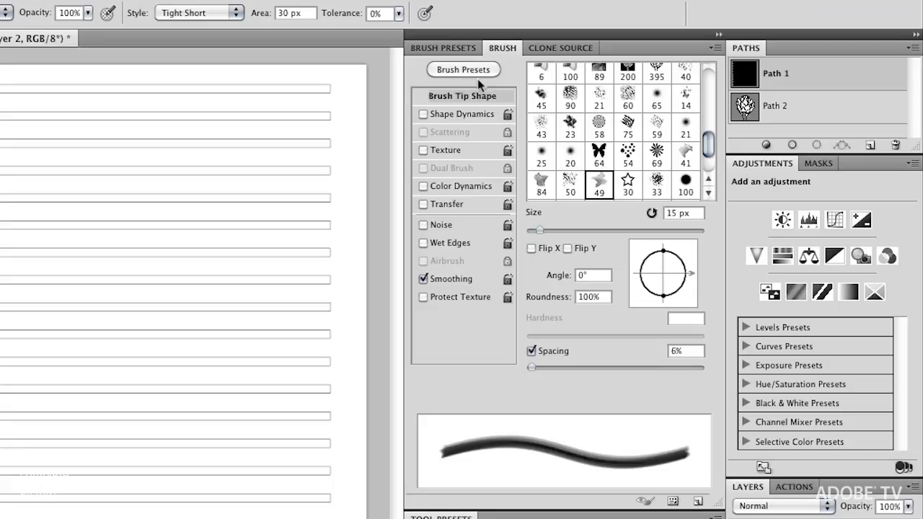
Choose a soft 30-pixel round brush tip with 0% hardness and 25% spacing.
{"action": "left_click", "coordinate": [540, 75]}
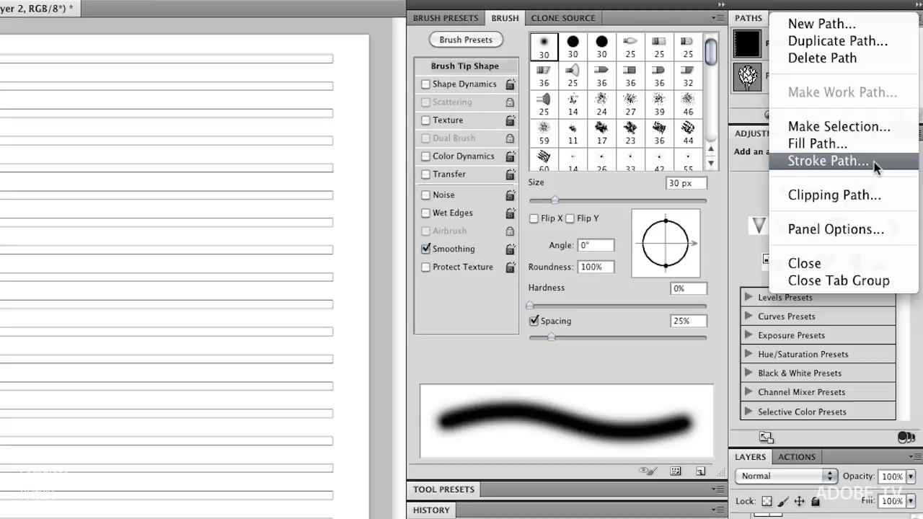
Start Stroke Path on the striped path with Art History Brush as the stroke tool.
{"action": "left_click", "coordinate": [828, 162]}
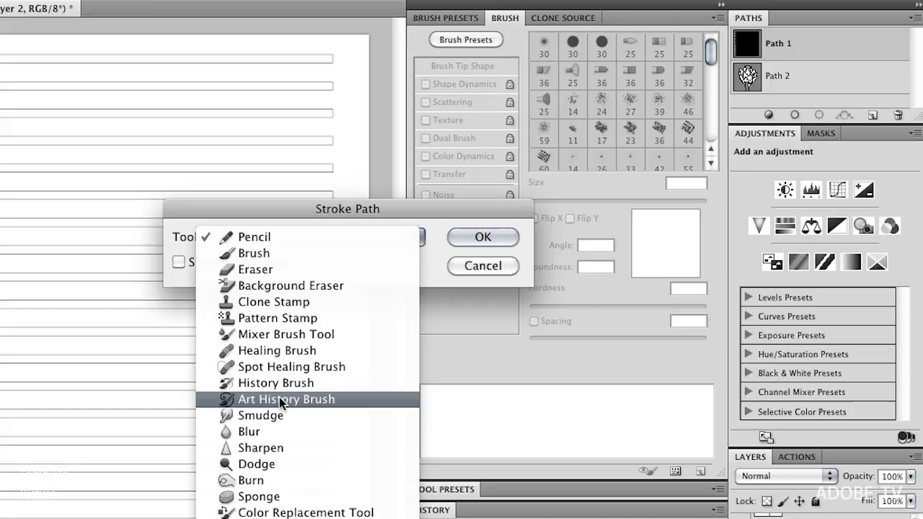
{"action": "left_click", "coordinate": [286, 400]}
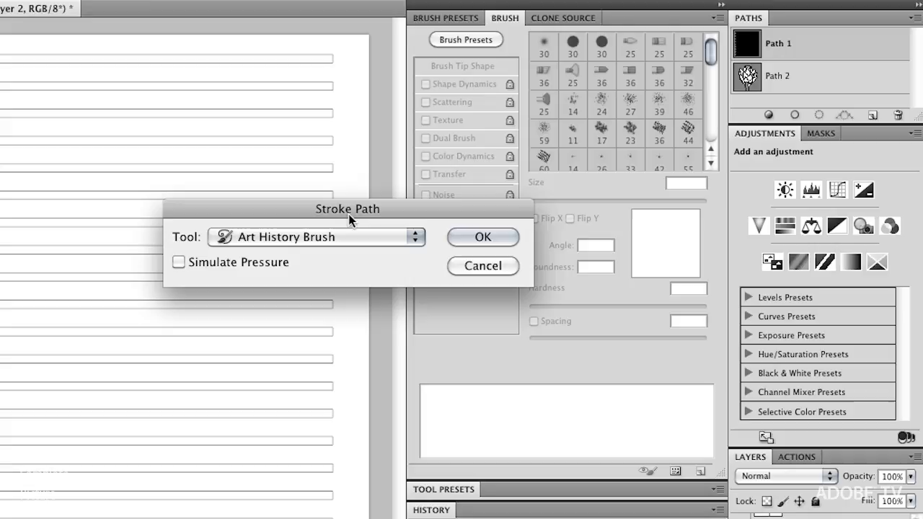
{"action": "left_click", "coordinate": [483, 236]}
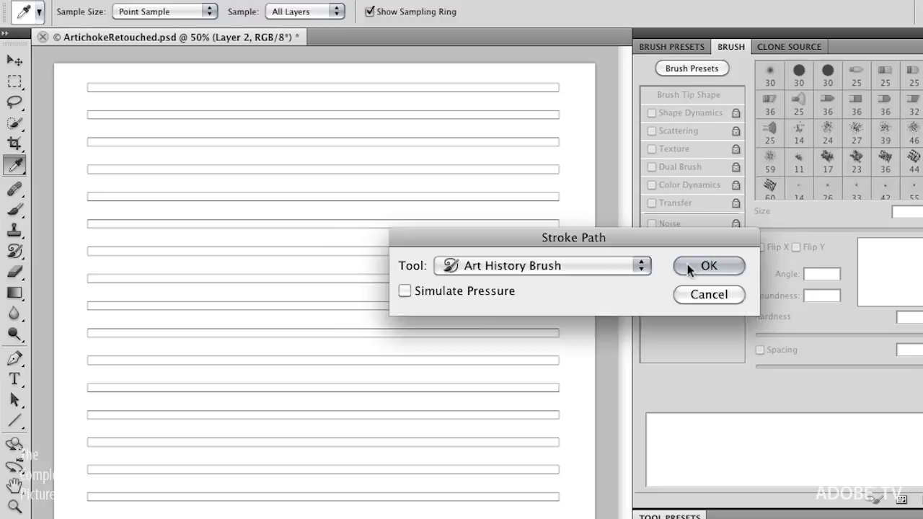
Confirm the Stroke Path dialog so Art History strokes run along the stripes.
{"action": "left_click", "coordinate": [709, 266]}
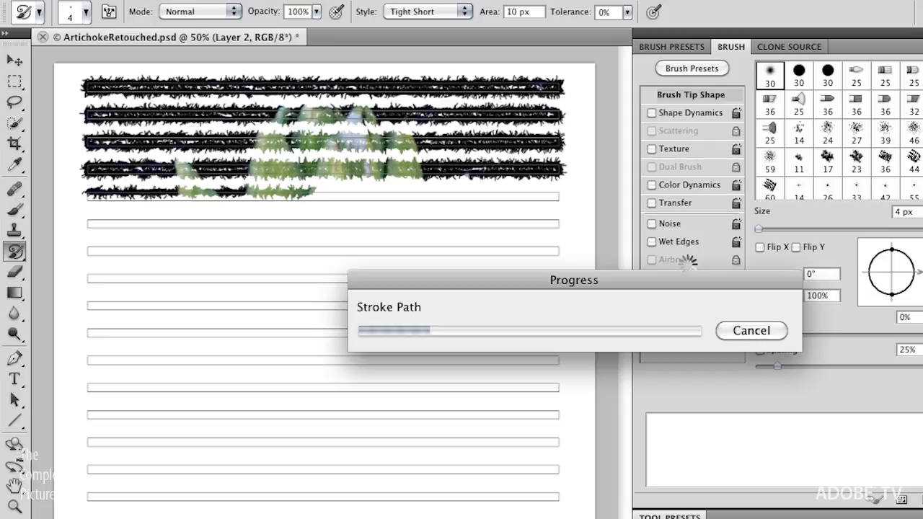